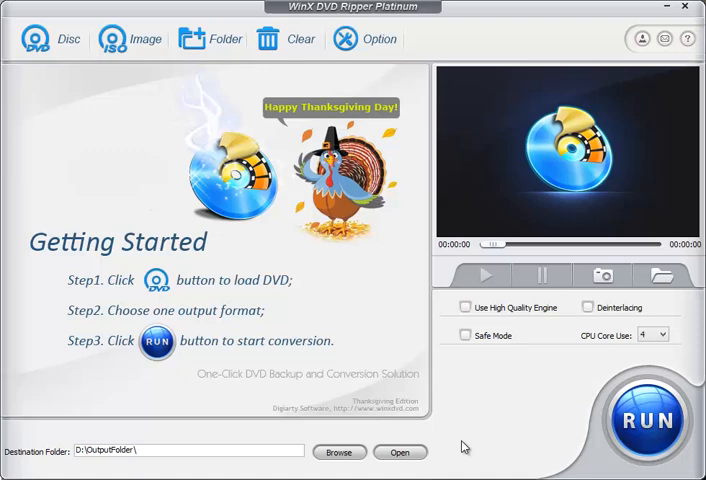
mouse_move(370, 324)
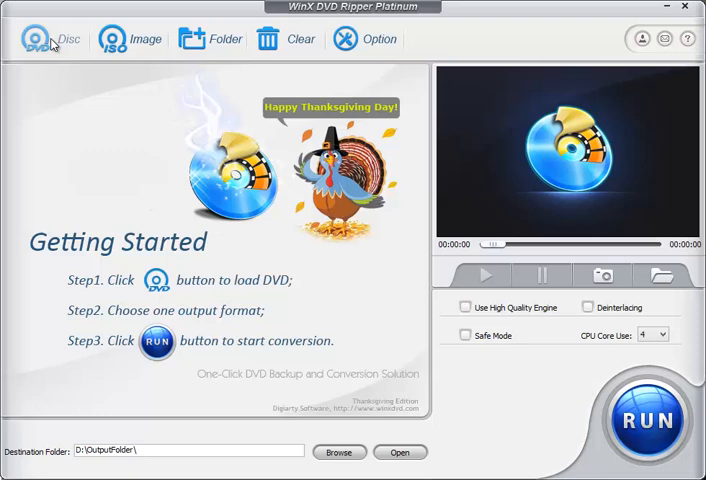
Step: Choose the E:\MEGAMIND drive as the source DVD disc to load
click(36, 38)
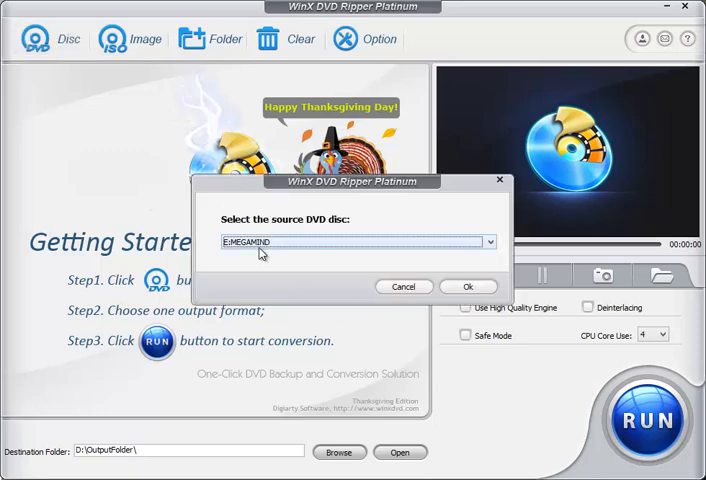
click(488, 240)
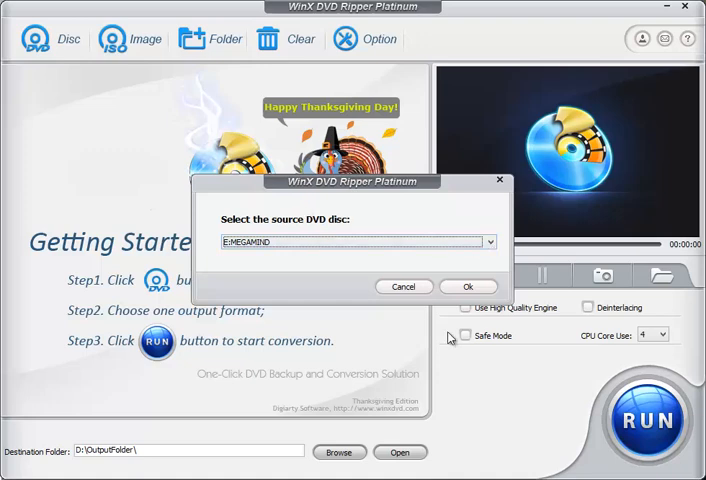
Step: Load the MEGAMIND disc and browse the Microsoft Device output profiles before returning to the categories
click(468, 286)
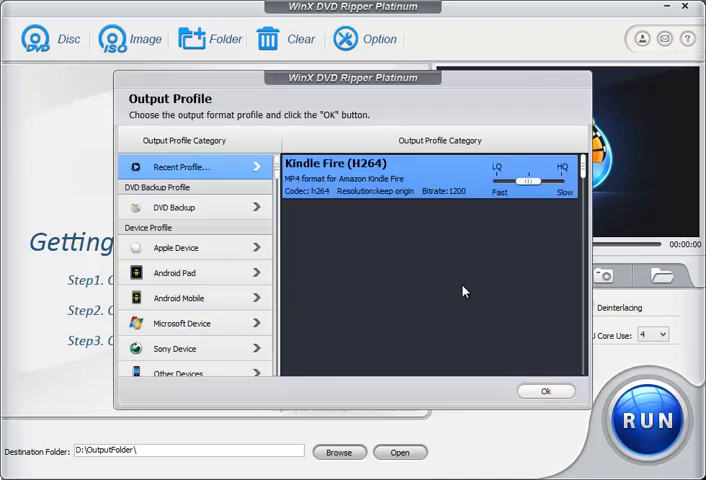
mouse_move(438, 296)
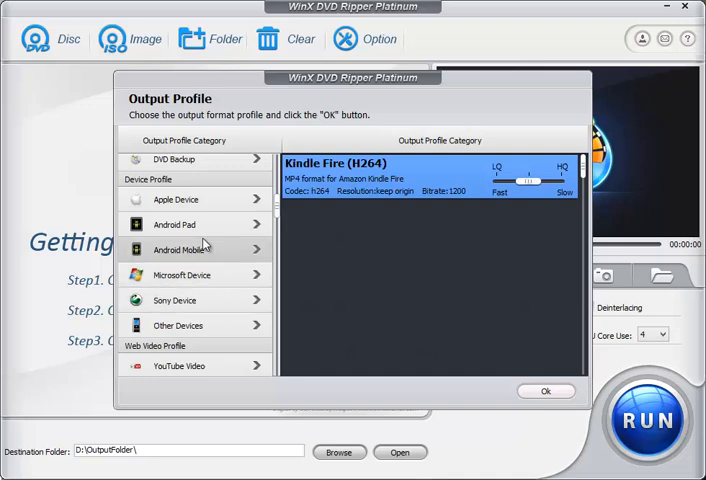
click(176, 200)
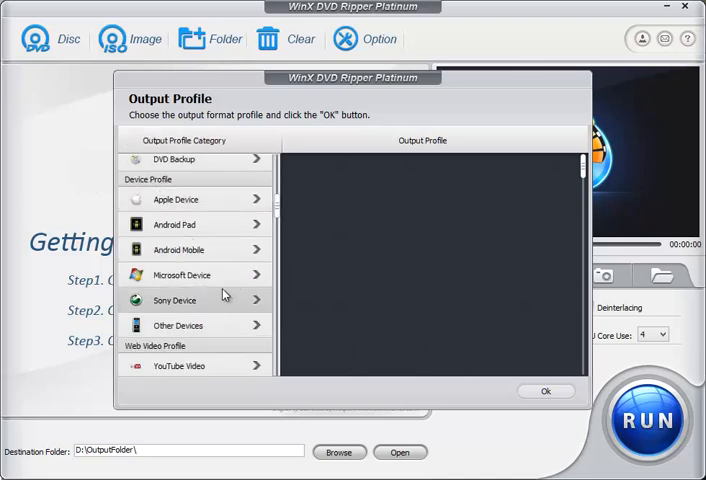
click(196, 274)
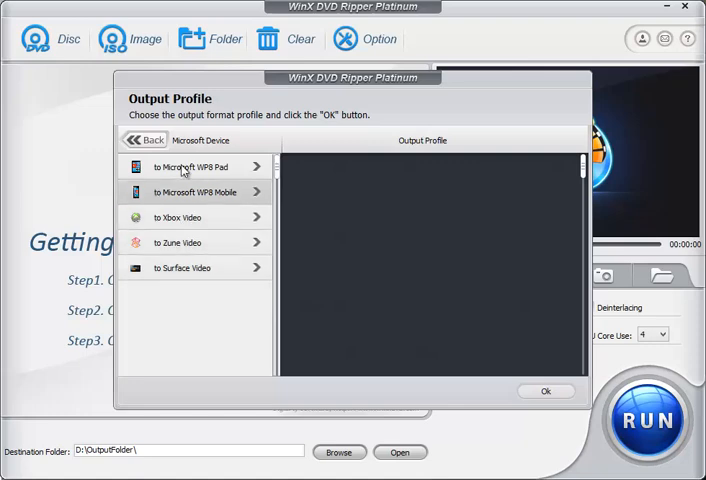
click(144, 140)
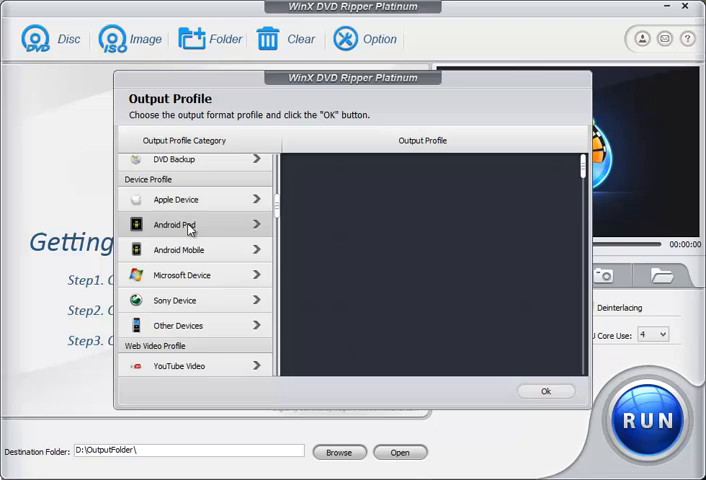
Step: Find Kindle Fire (H264) under Android Pad > Amazon video profiles as the output format
click(188, 224)
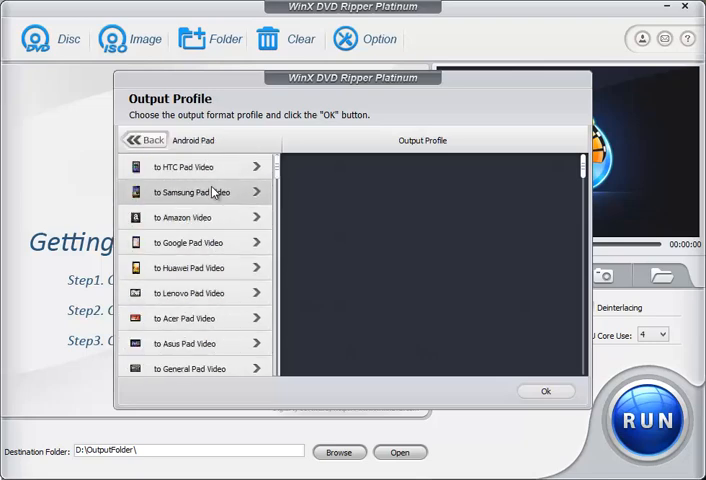
mouse_move(188, 242)
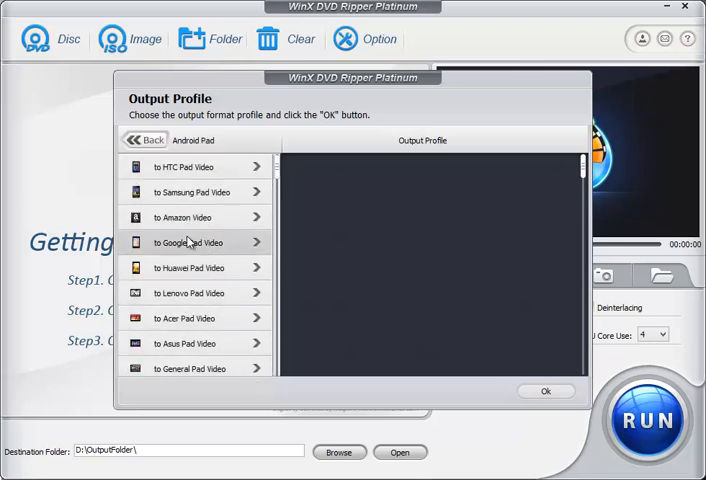
click(190, 216)
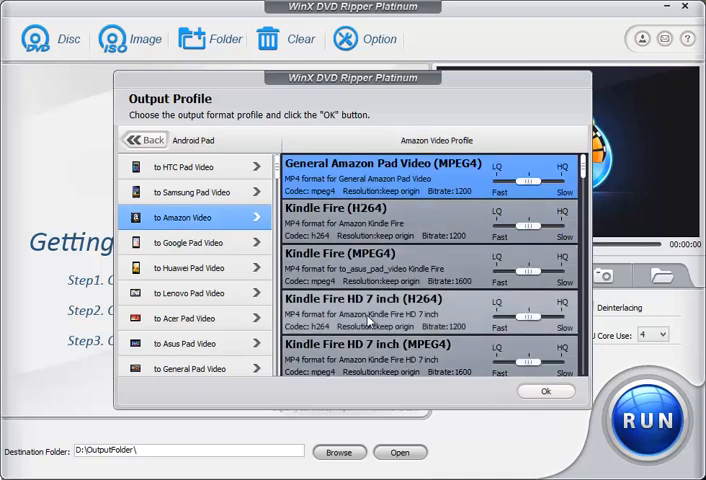
scroll(down, 3)
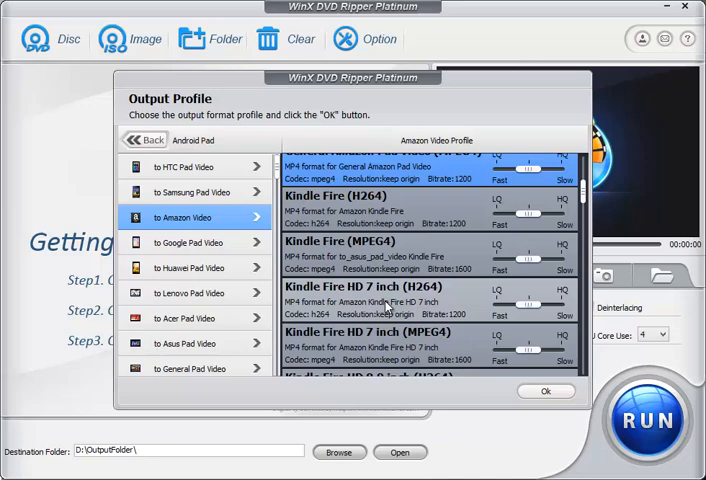
scroll(down, 3)
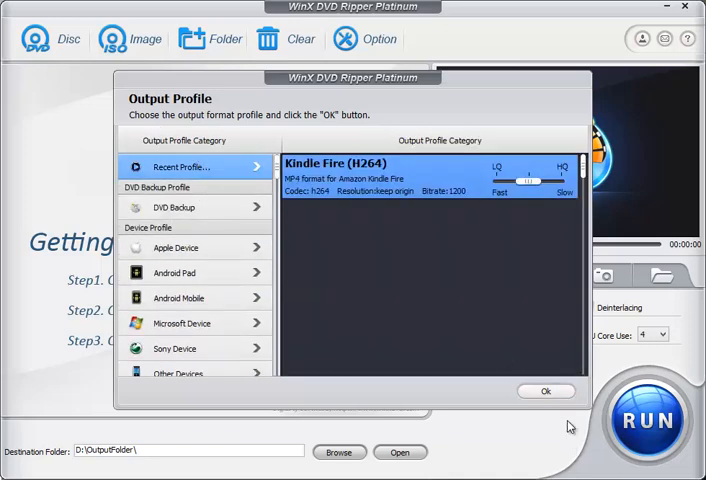
Step: Accept the Kindle Fire (H264) profile and check that main Title 19 is ticked for ripping
click(542, 392)
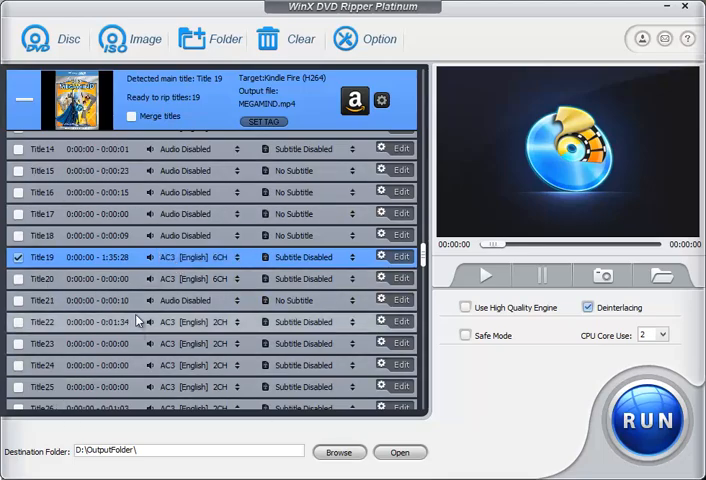
scroll(down, 3)
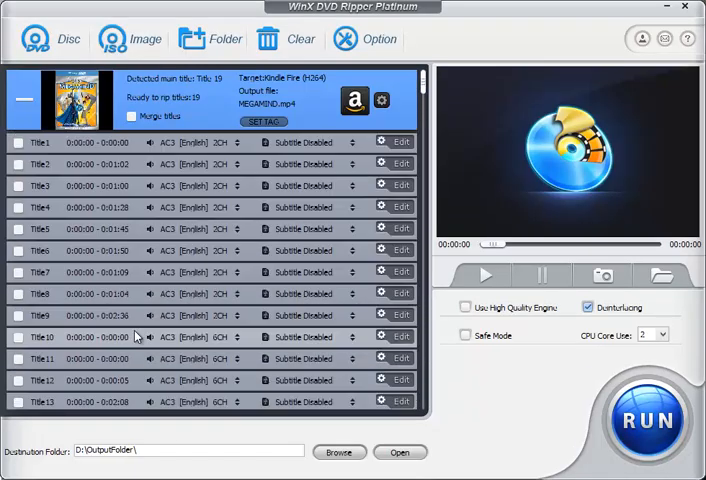
scroll(down, 3)
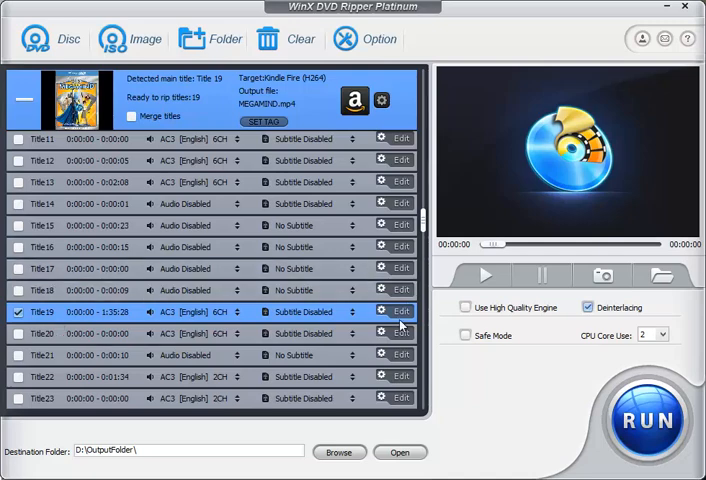
click(352, 312)
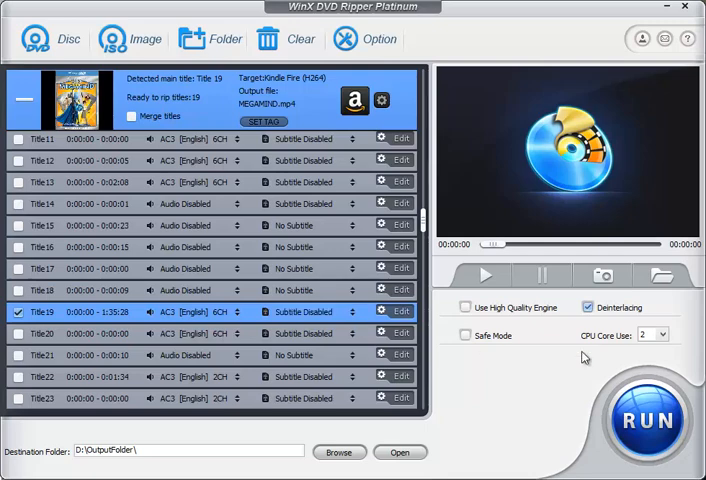
click(190, 452)
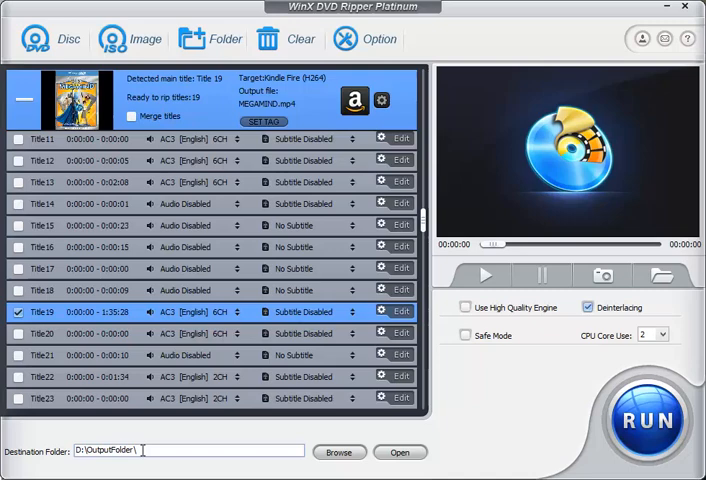
mouse_move(528, 396)
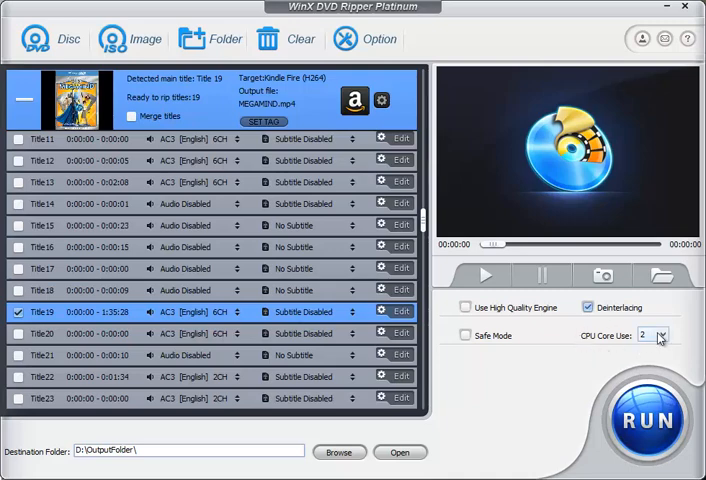
click(660, 336)
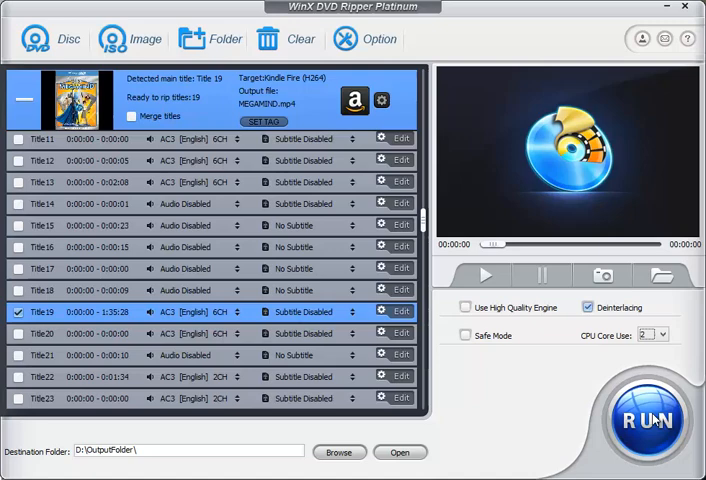
Step: Run the rip of title 19 to MEGAMIND.mp4_Title19.mp4, then stop and confirm partway through
click(640, 420)
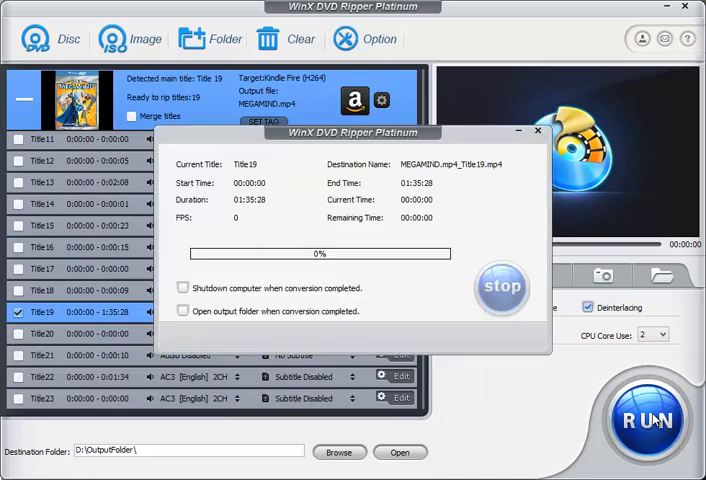
mouse_move(456, 244)
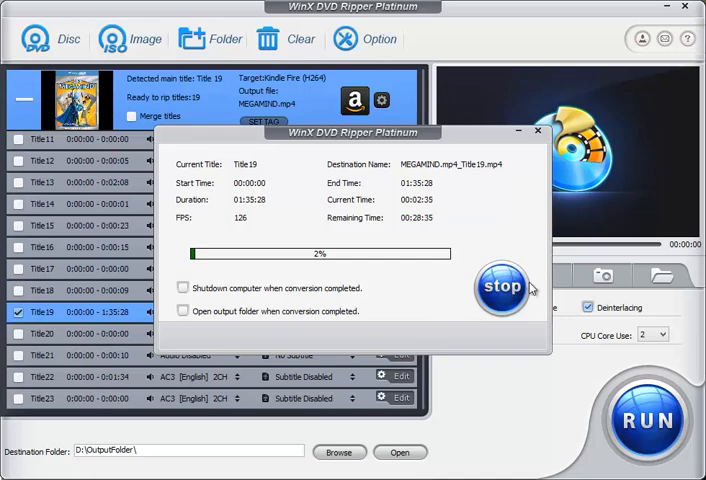
click(500, 288)
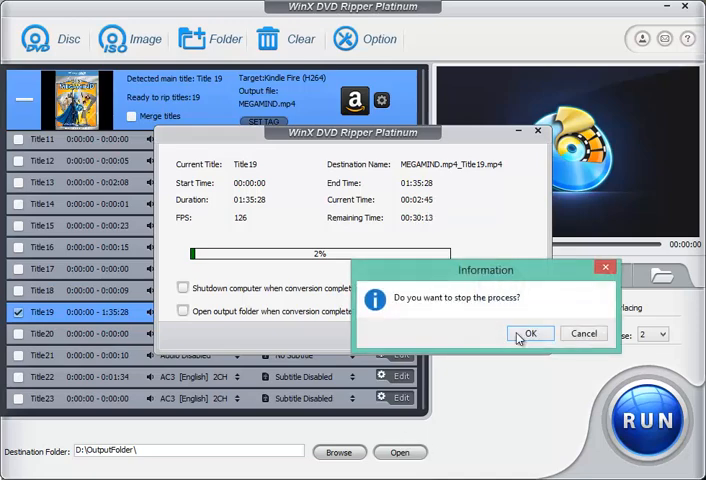
click(532, 332)
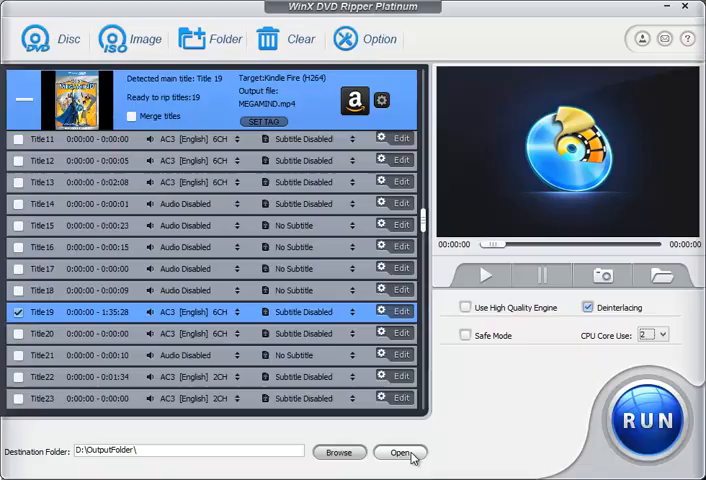
Step: Show D:\OutputFolder with MEGAMIND.mp4_Title19.mp4 in File Explorer
click(416, 452)
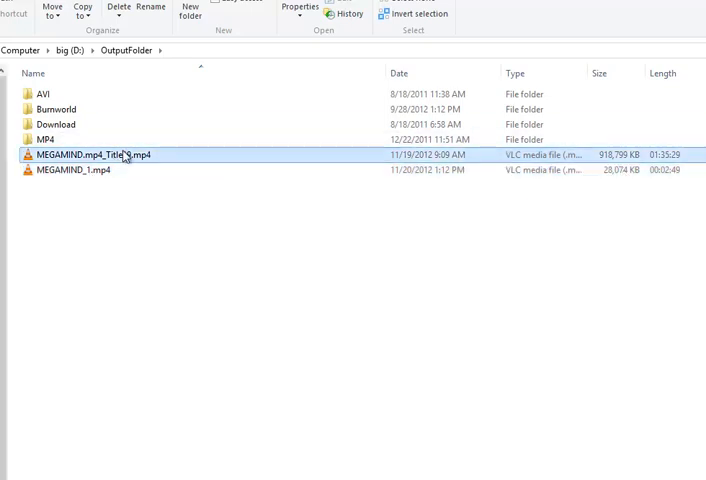
mouse_move(576, 316)
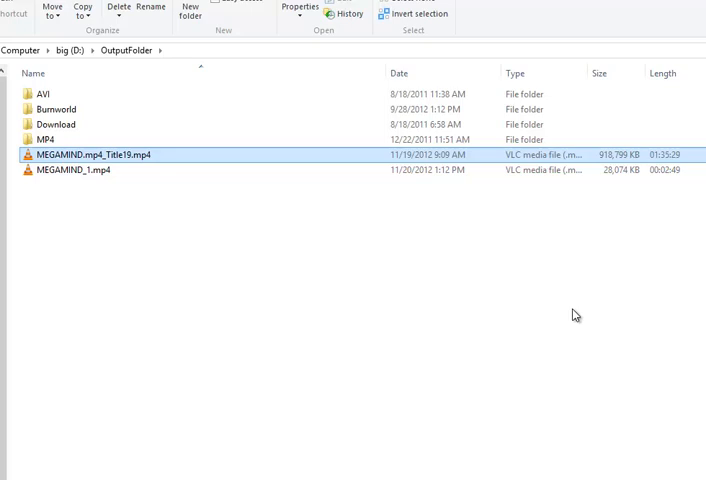
mouse_move(402, 364)
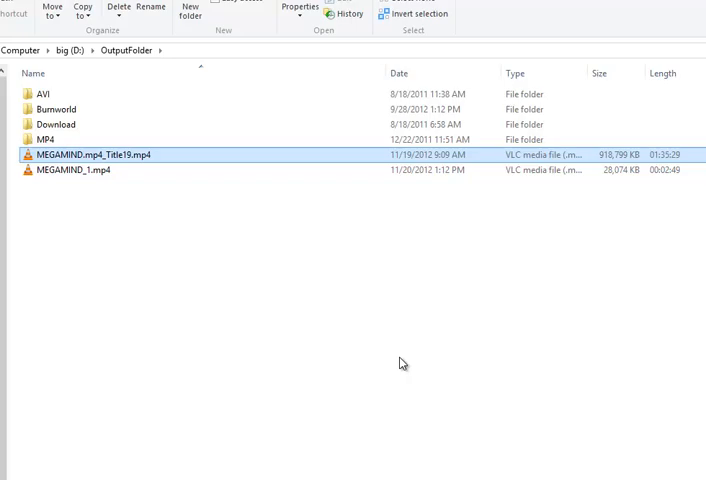